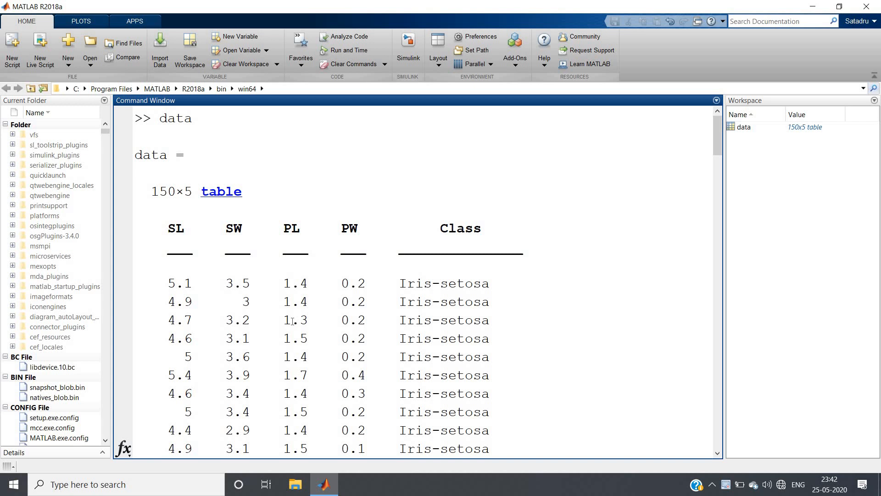
pyautogui.moveTo(363, 209)
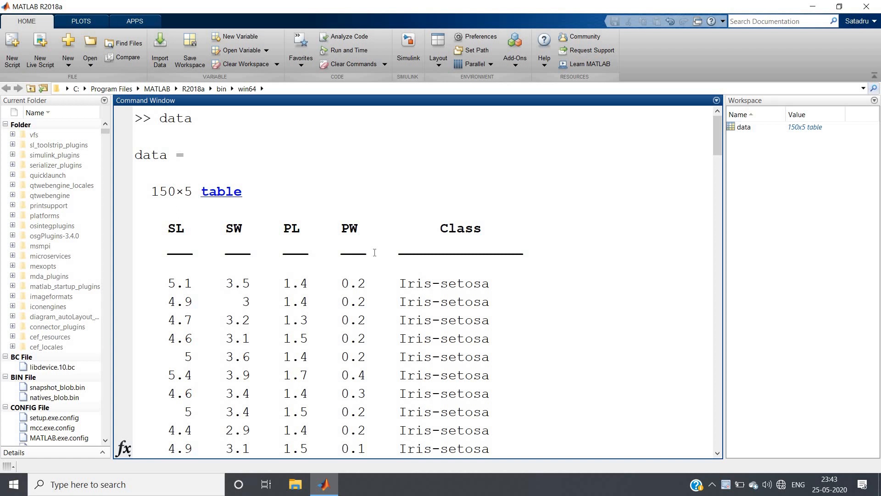
# - Begin the fitcknn call on the data table, modelformed=fitcknn(data,'')
pyautogui.doubleClick(458, 227)
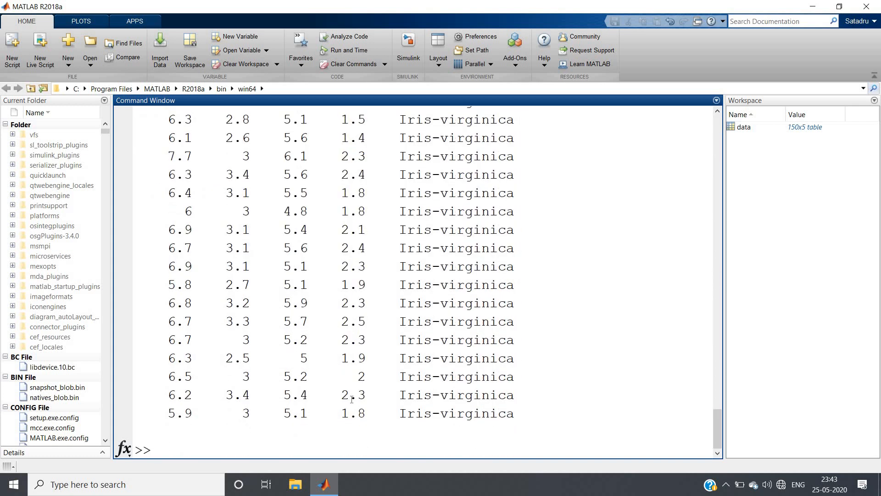
pyautogui.write('model')
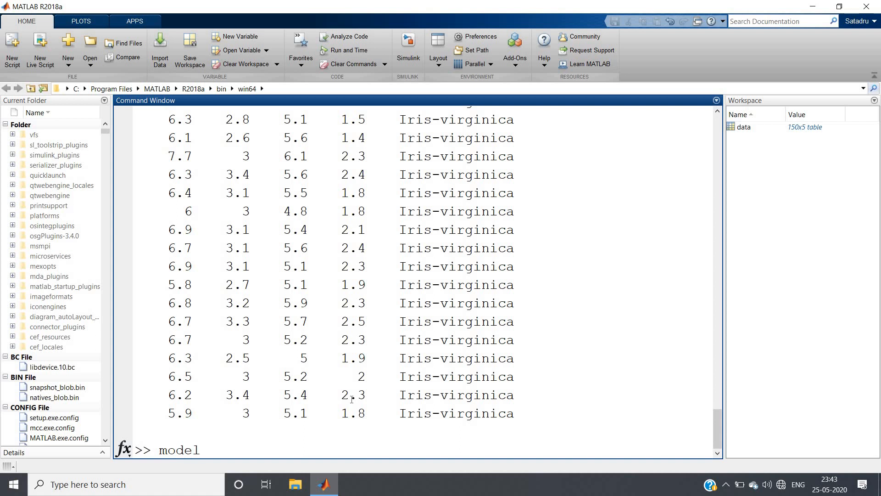
pyautogui.write('formed=fi')
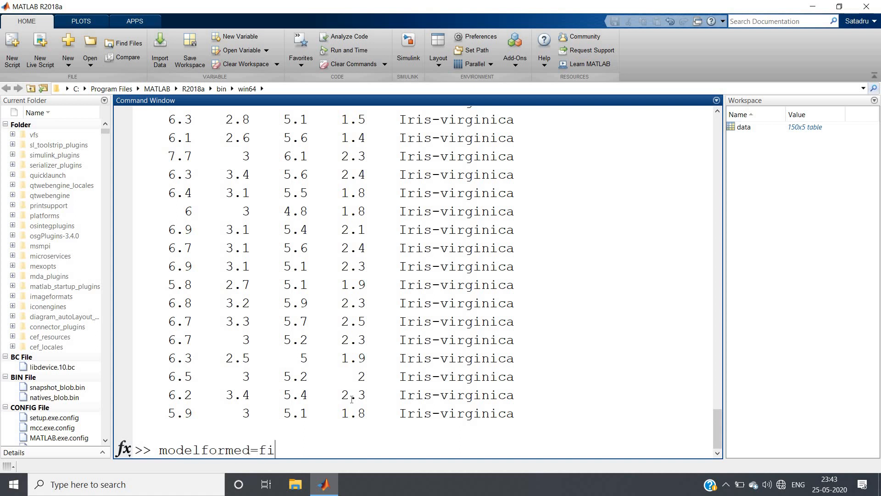
pyautogui.write('tcknn')
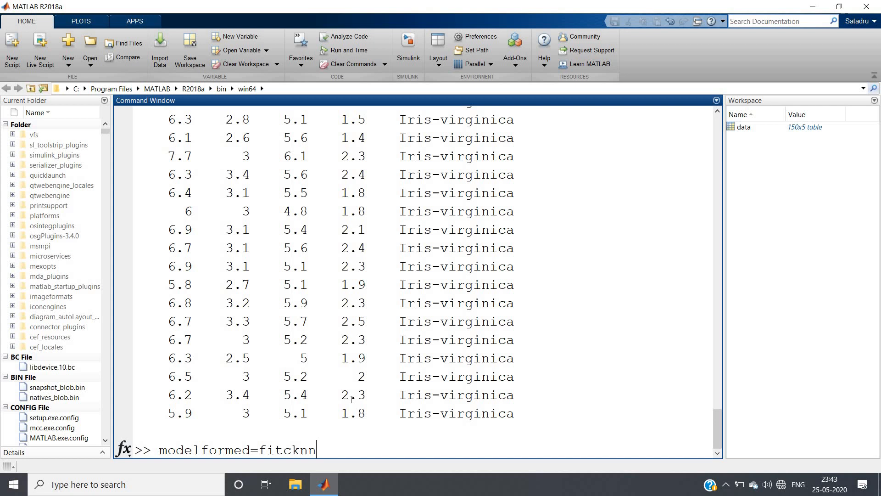
pyautogui.write('();')
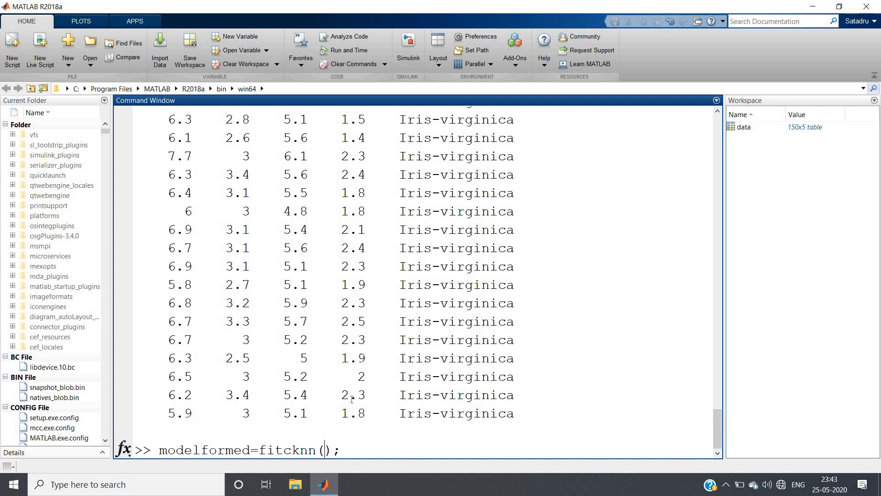
pyautogui.write('data')
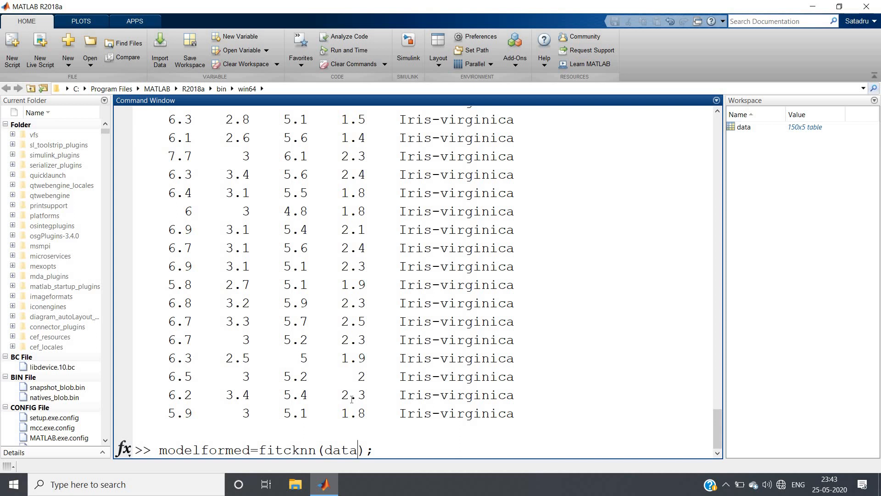
pyautogui.write(',')
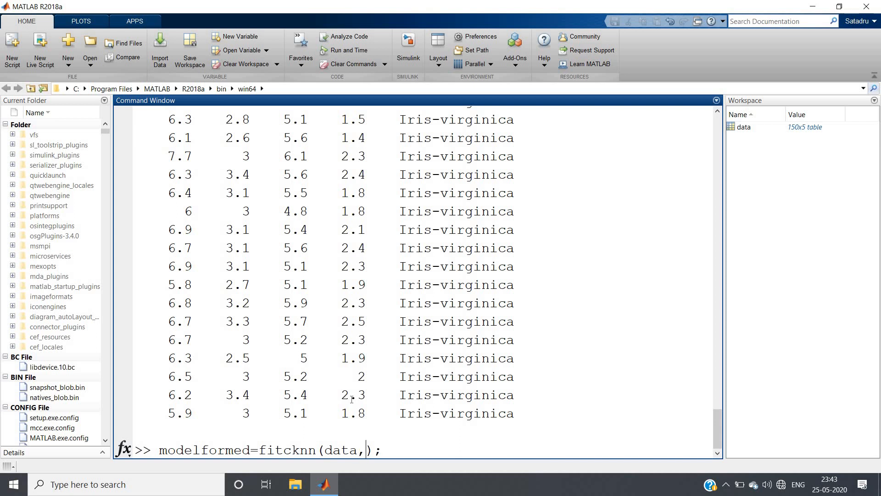
pyautogui.write("''")
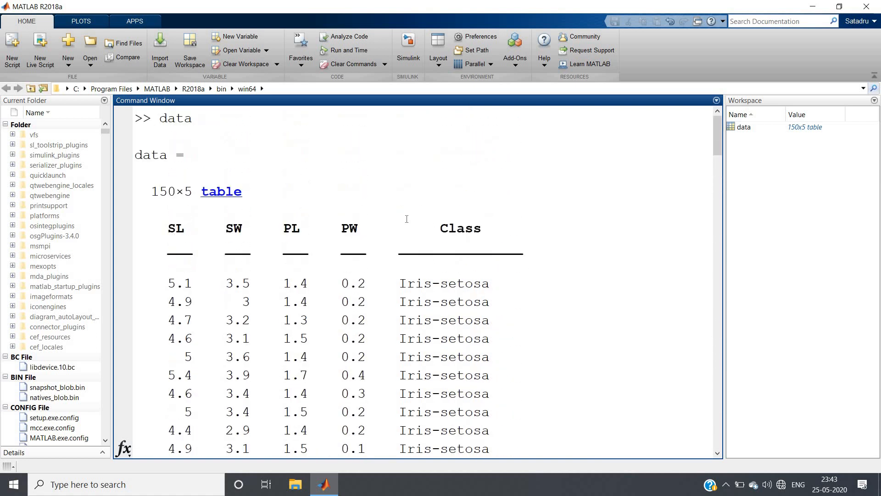
# - Complete the formula 'Class~PL+PW' and run it to create the modelformed classifier
pyautogui.write("modelformed=fitcknn(data,'');")
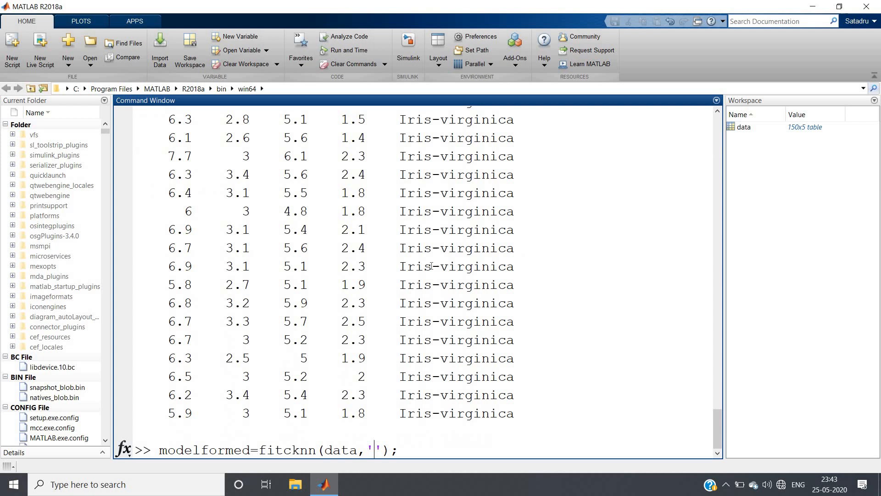
pyautogui.write('Class')
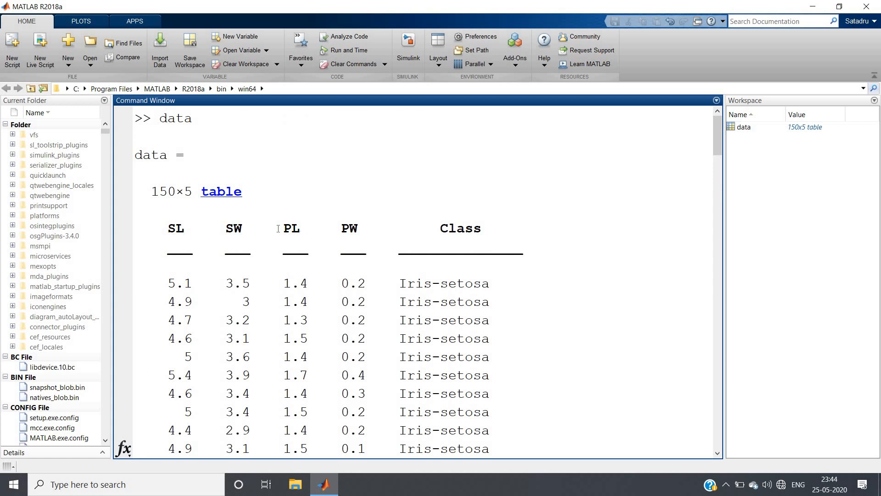
pyautogui.doubleClick(349, 229)
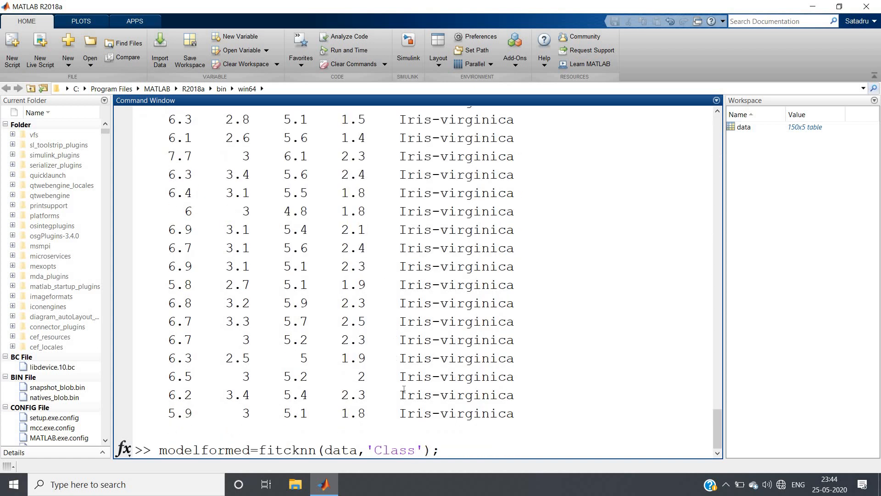
pyautogui.write('~')
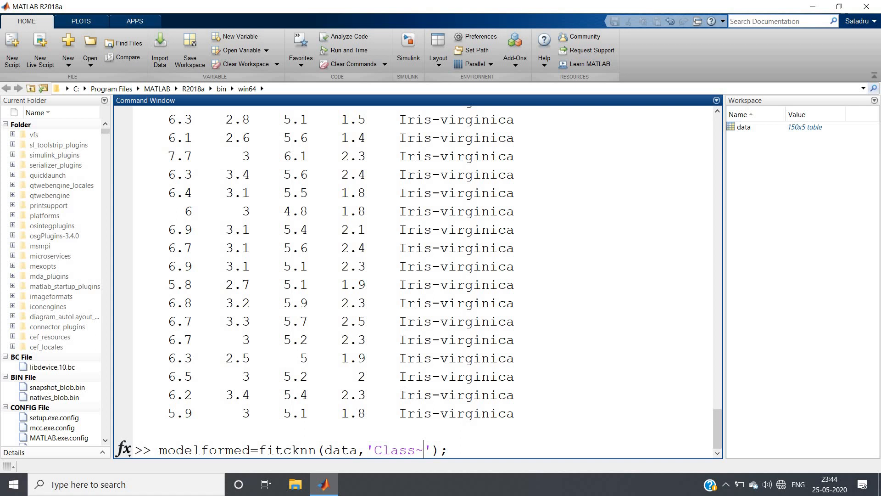
pyautogui.write('PL')
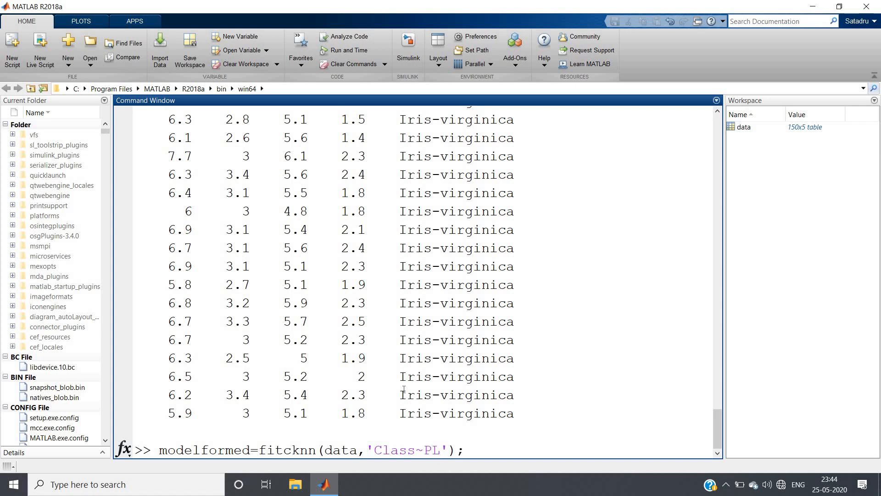
pyautogui.write('+PW')
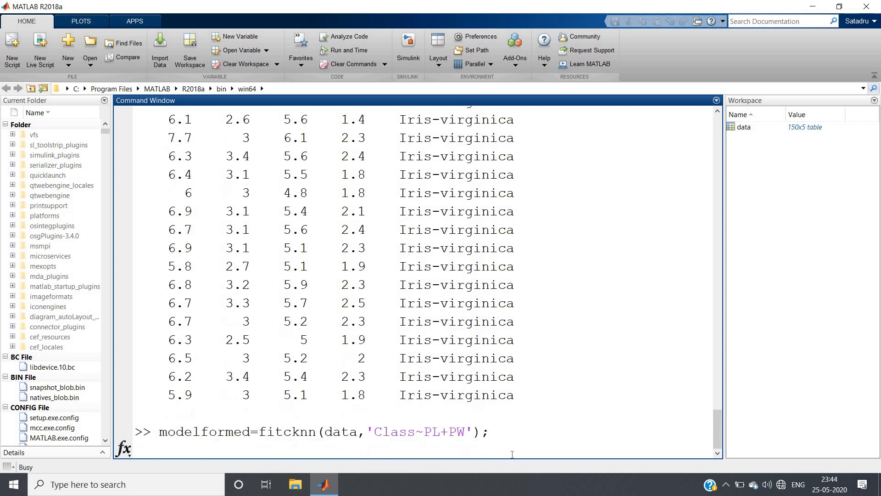
pyautogui.write('mode')
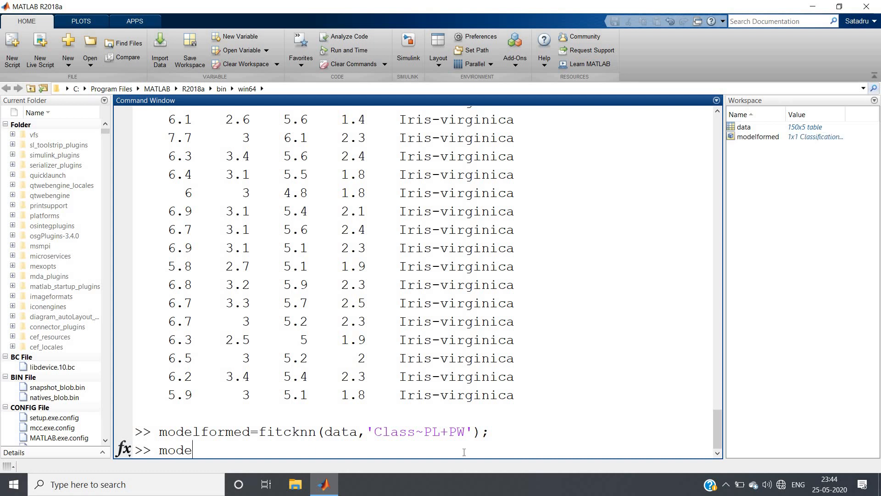
# - Enter modelformed.NumNeighbors=10 to use 10 nearest neighbours
pyautogui.write('lformed')
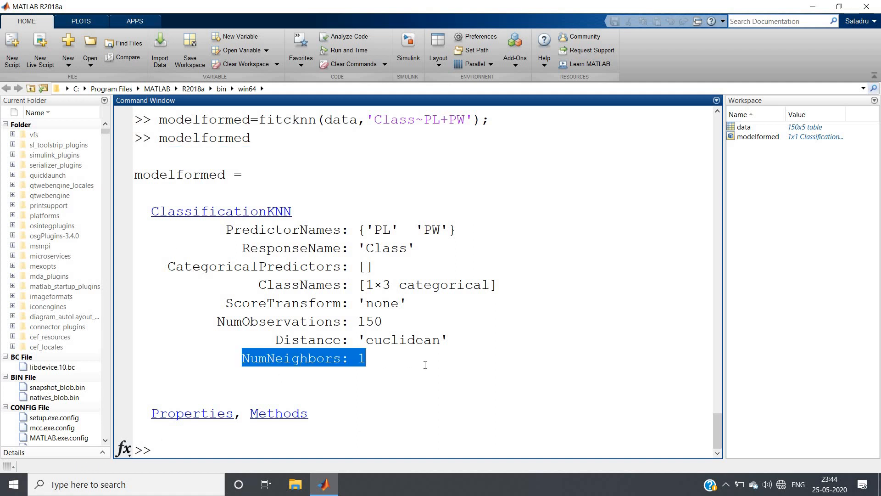
pyautogui.write('m')
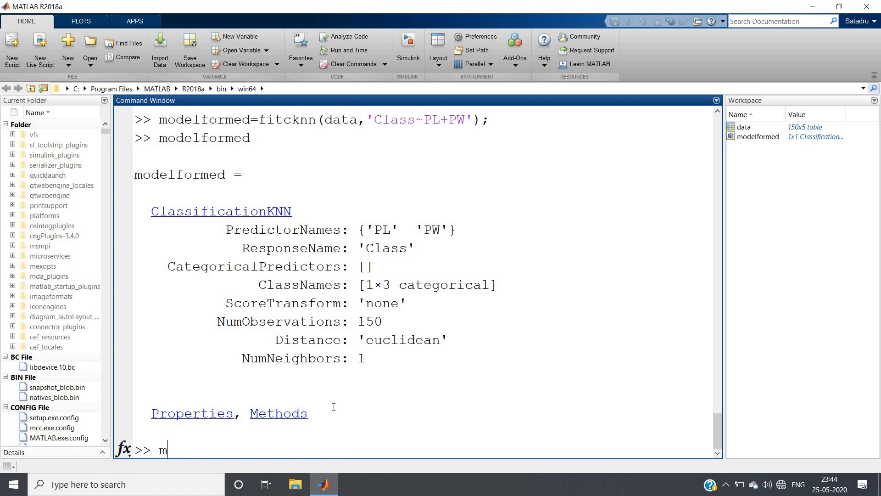
pyautogui.write('odel')
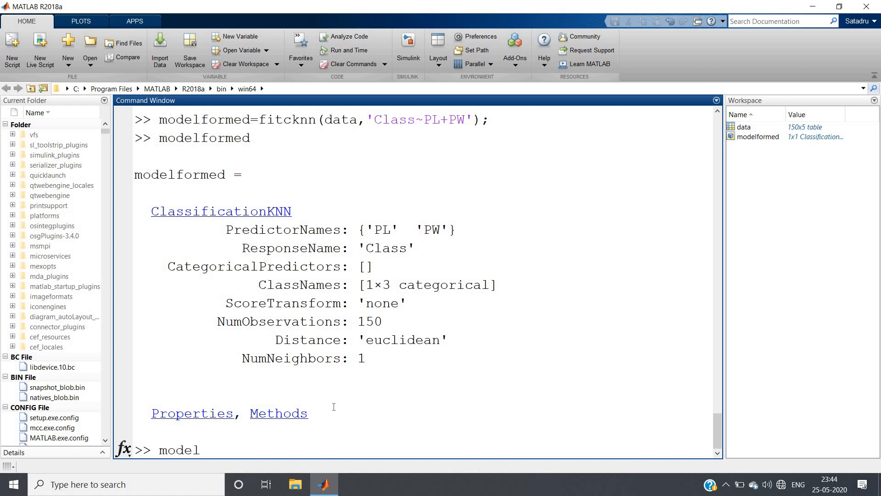
pyautogui.write('formed.NumN')
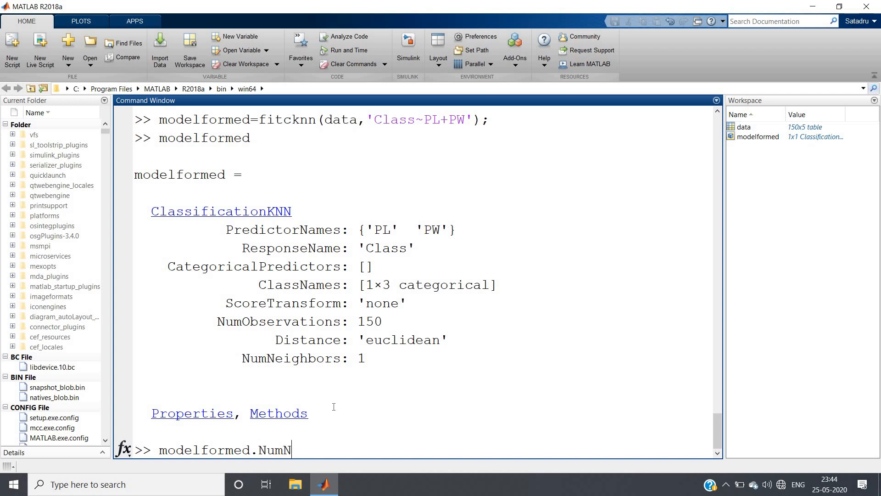
pyautogui.press('BackSpace')
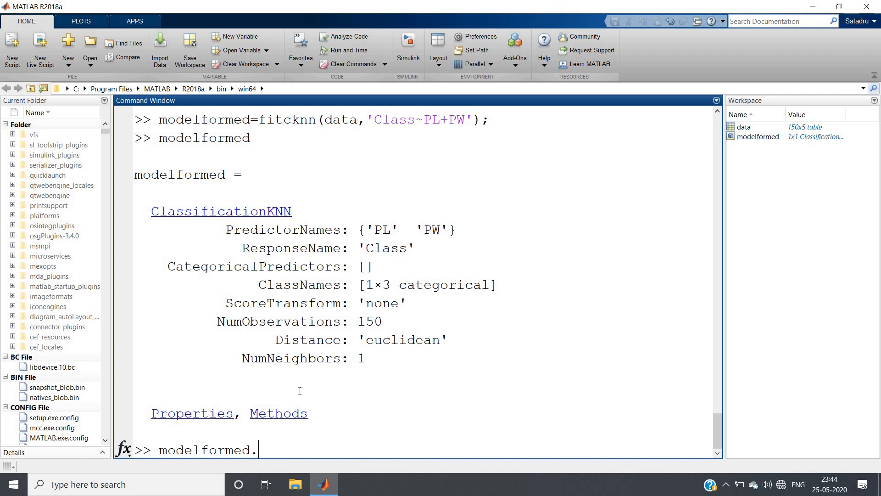
pyautogui.doubleClick(289, 357)
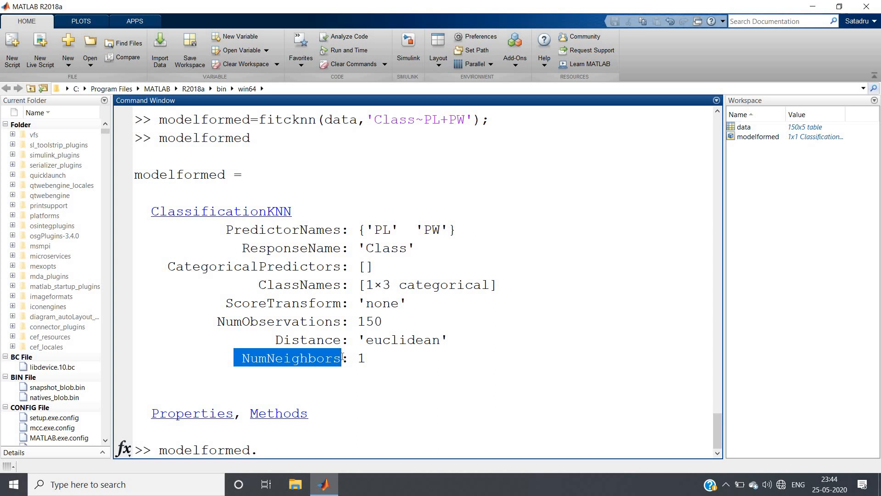
pyautogui.write('NumNeighbors')
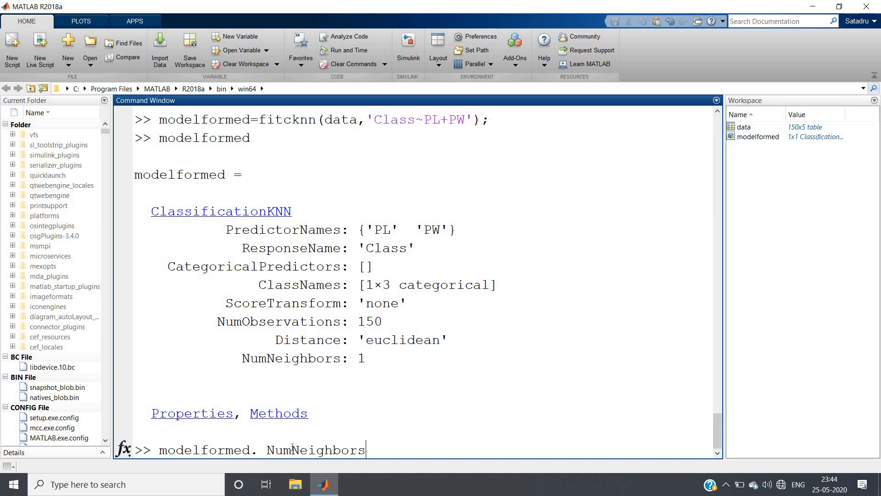
pyautogui.write('=10;')
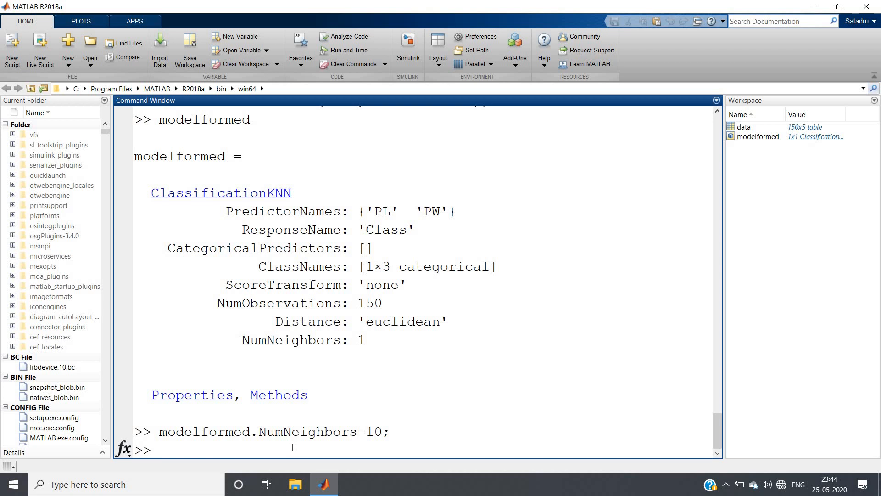
pyautogui.write('predict(')
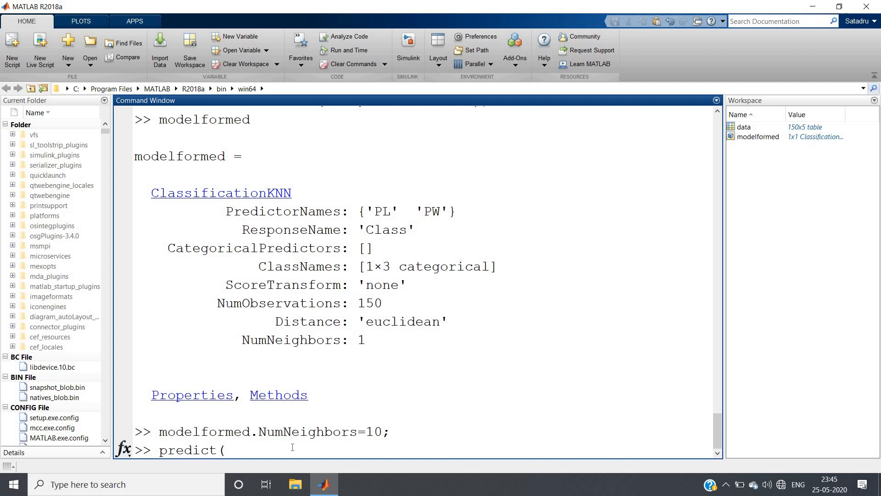
# - Run predict(modelformed,[5,1.45]) and get Iris-versicolor
pyautogui.write('model')
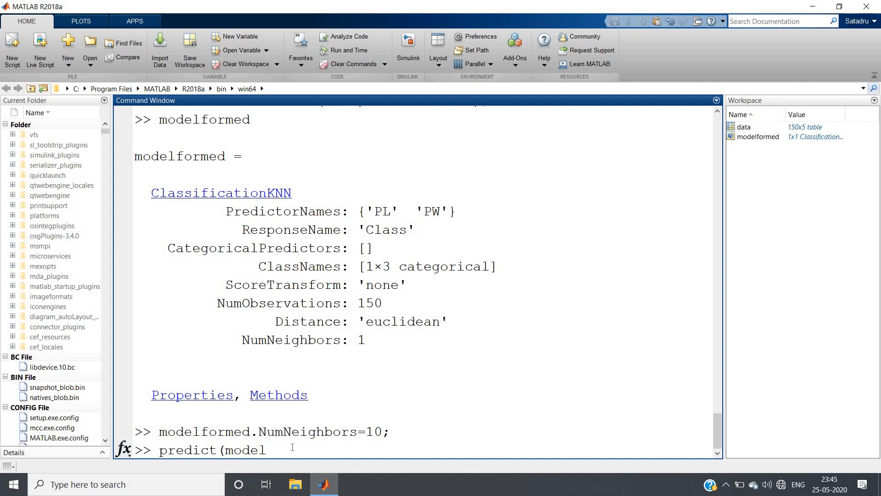
pyautogui.write('formed,')
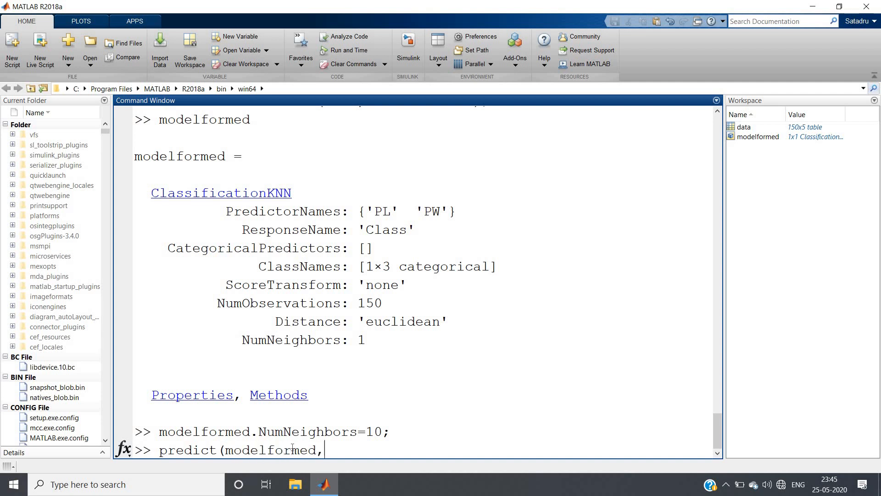
pyautogui.write('[])')
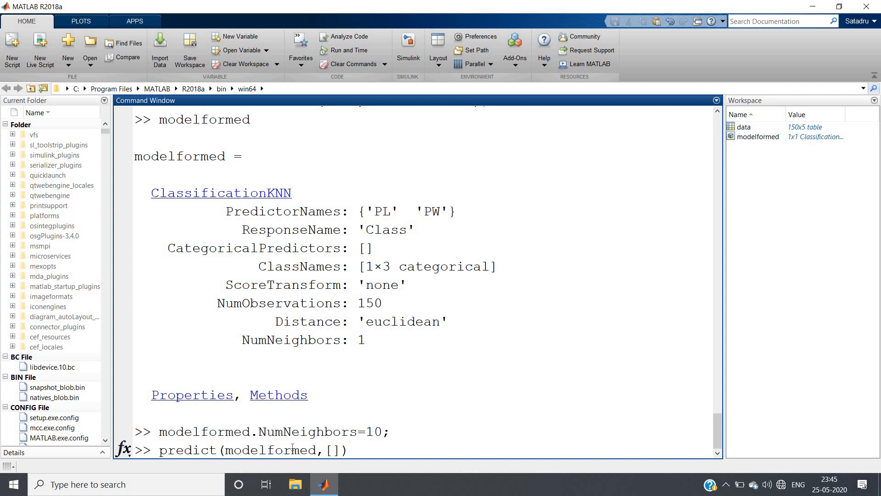
pyautogui.write('5,1')
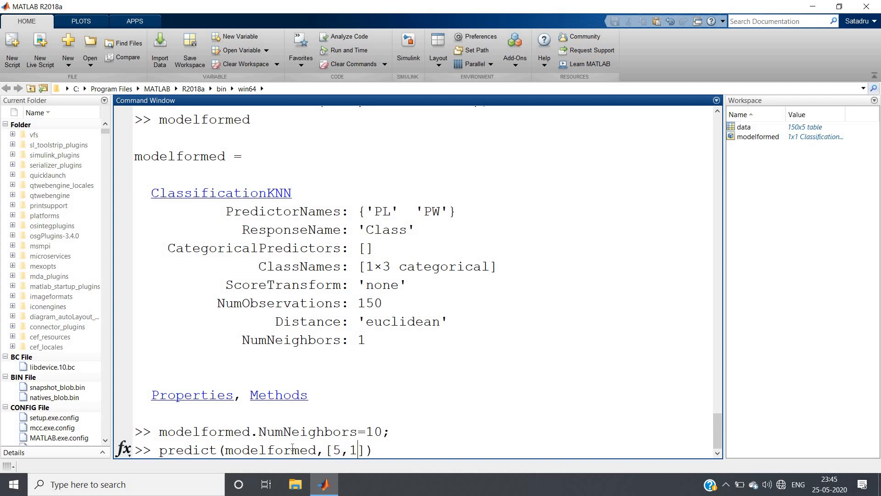
pyautogui.write('.45')
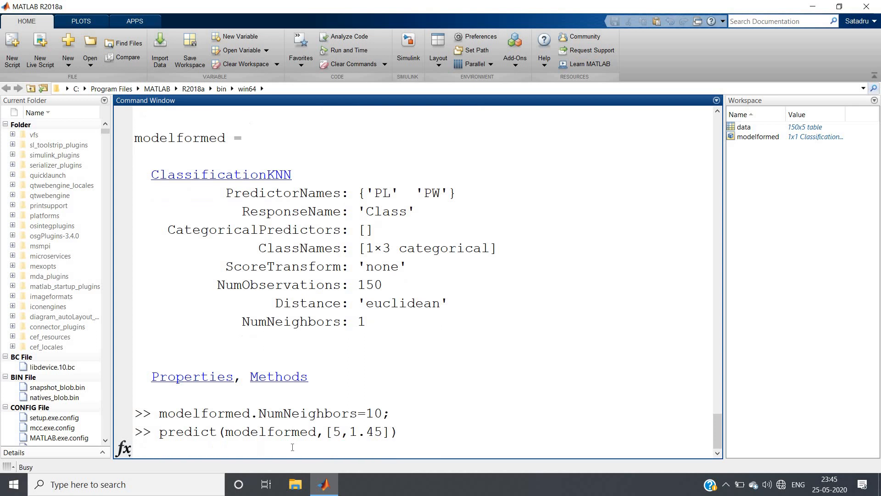
pyautogui.press('enter')
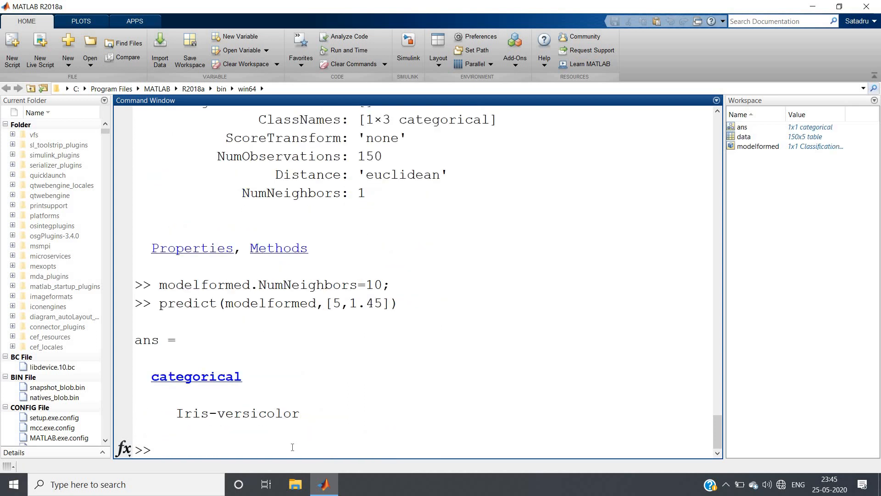
# - Run a second prediction for petal measurements [6,2], getting Iris-virginica
pyautogui.doubleClick(336, 304)
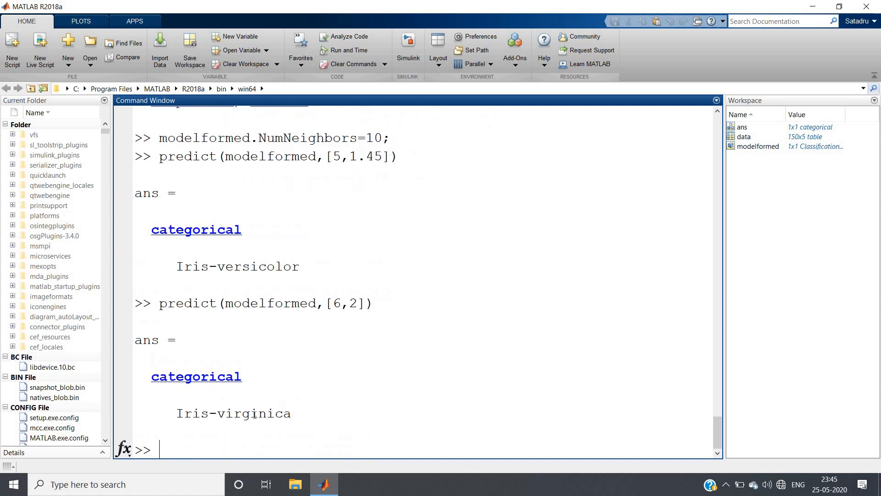
pyautogui.write('predict(modelformed,[6,]')
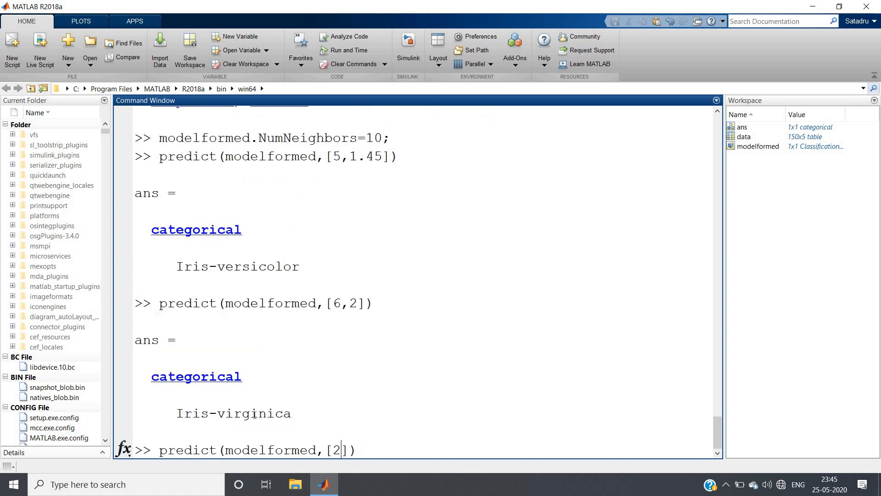
pyautogui.write('.75,')
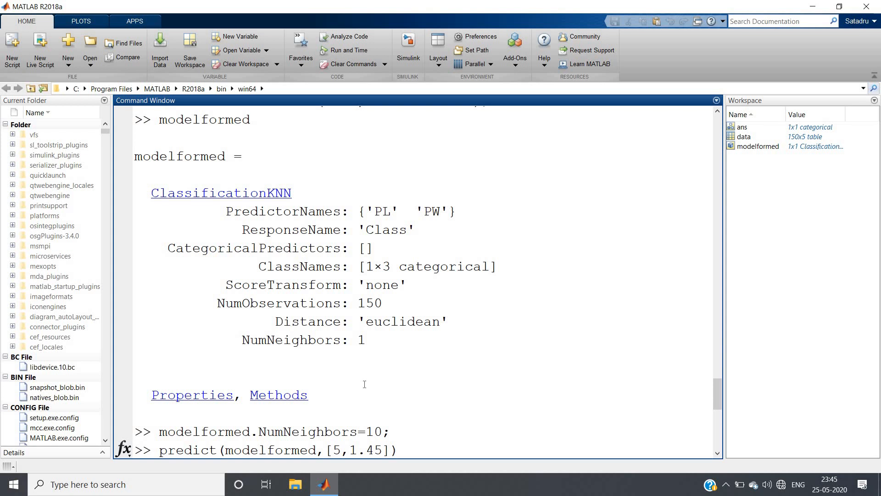
pyautogui.press('enter')
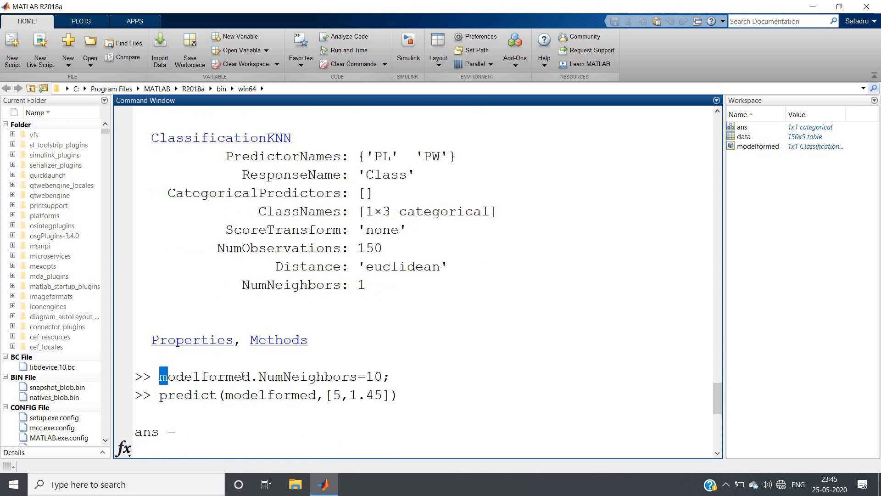
pyautogui.doubleClick(291, 376)
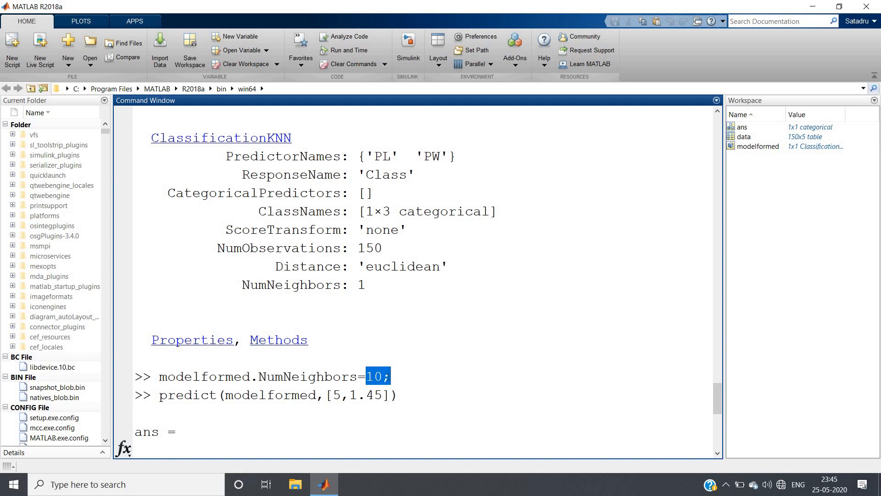
pyautogui.click(387, 377)
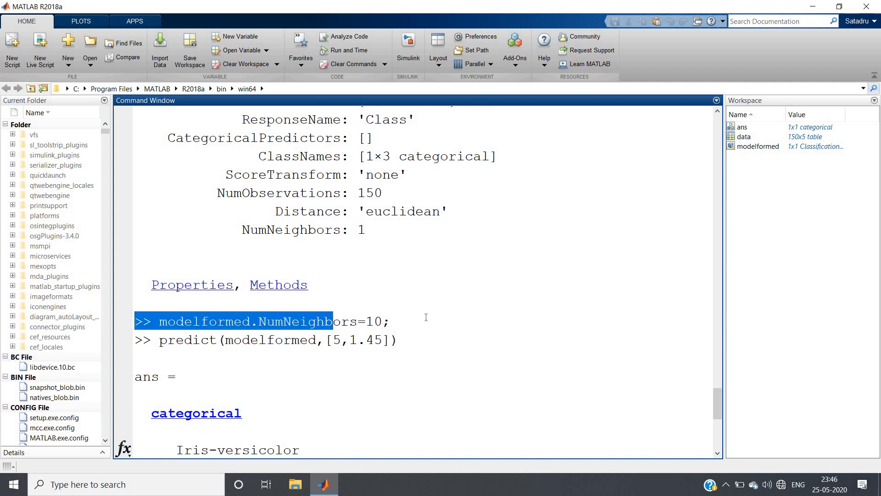
pyautogui.doubleClick(179, 339)
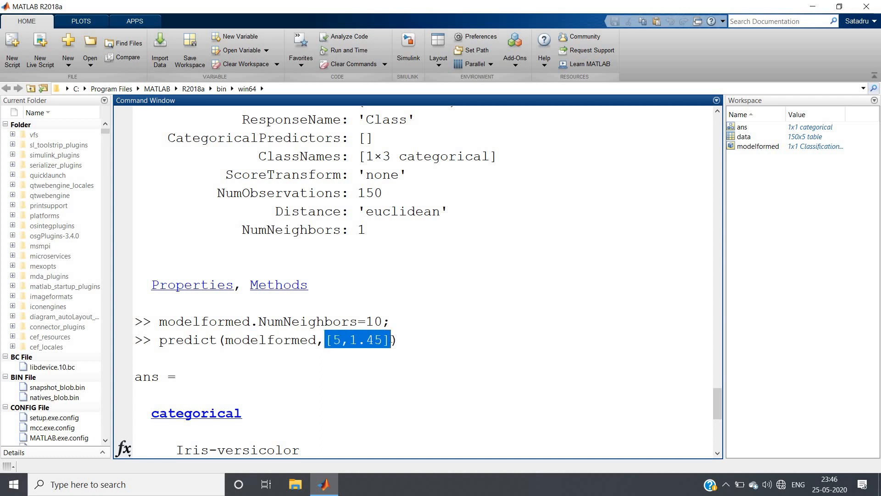
pyautogui.click(387, 340)
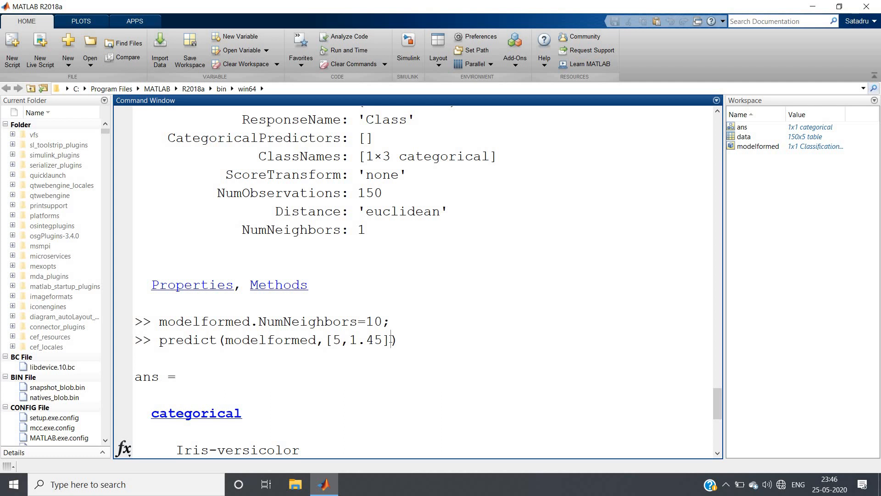